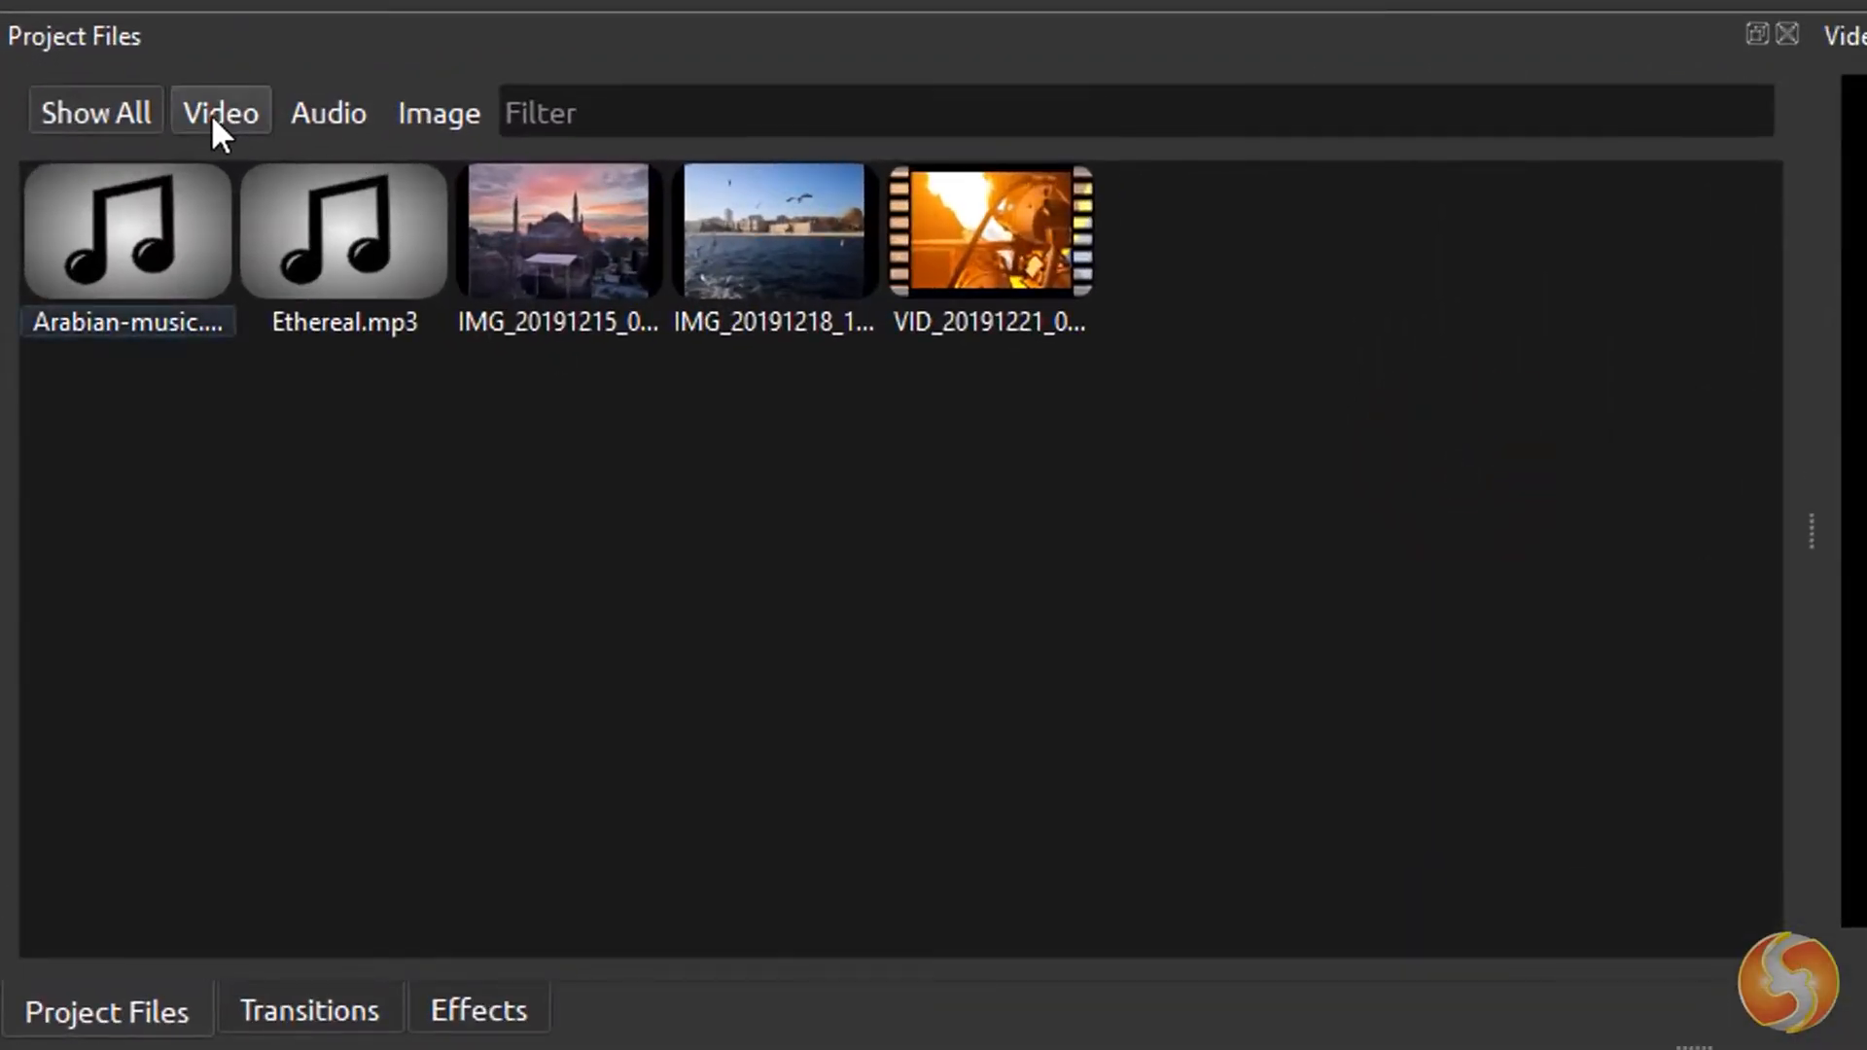
# Filter OpenShot's Project Files by media type so only image files are listed.
pyautogui.click(438, 112)
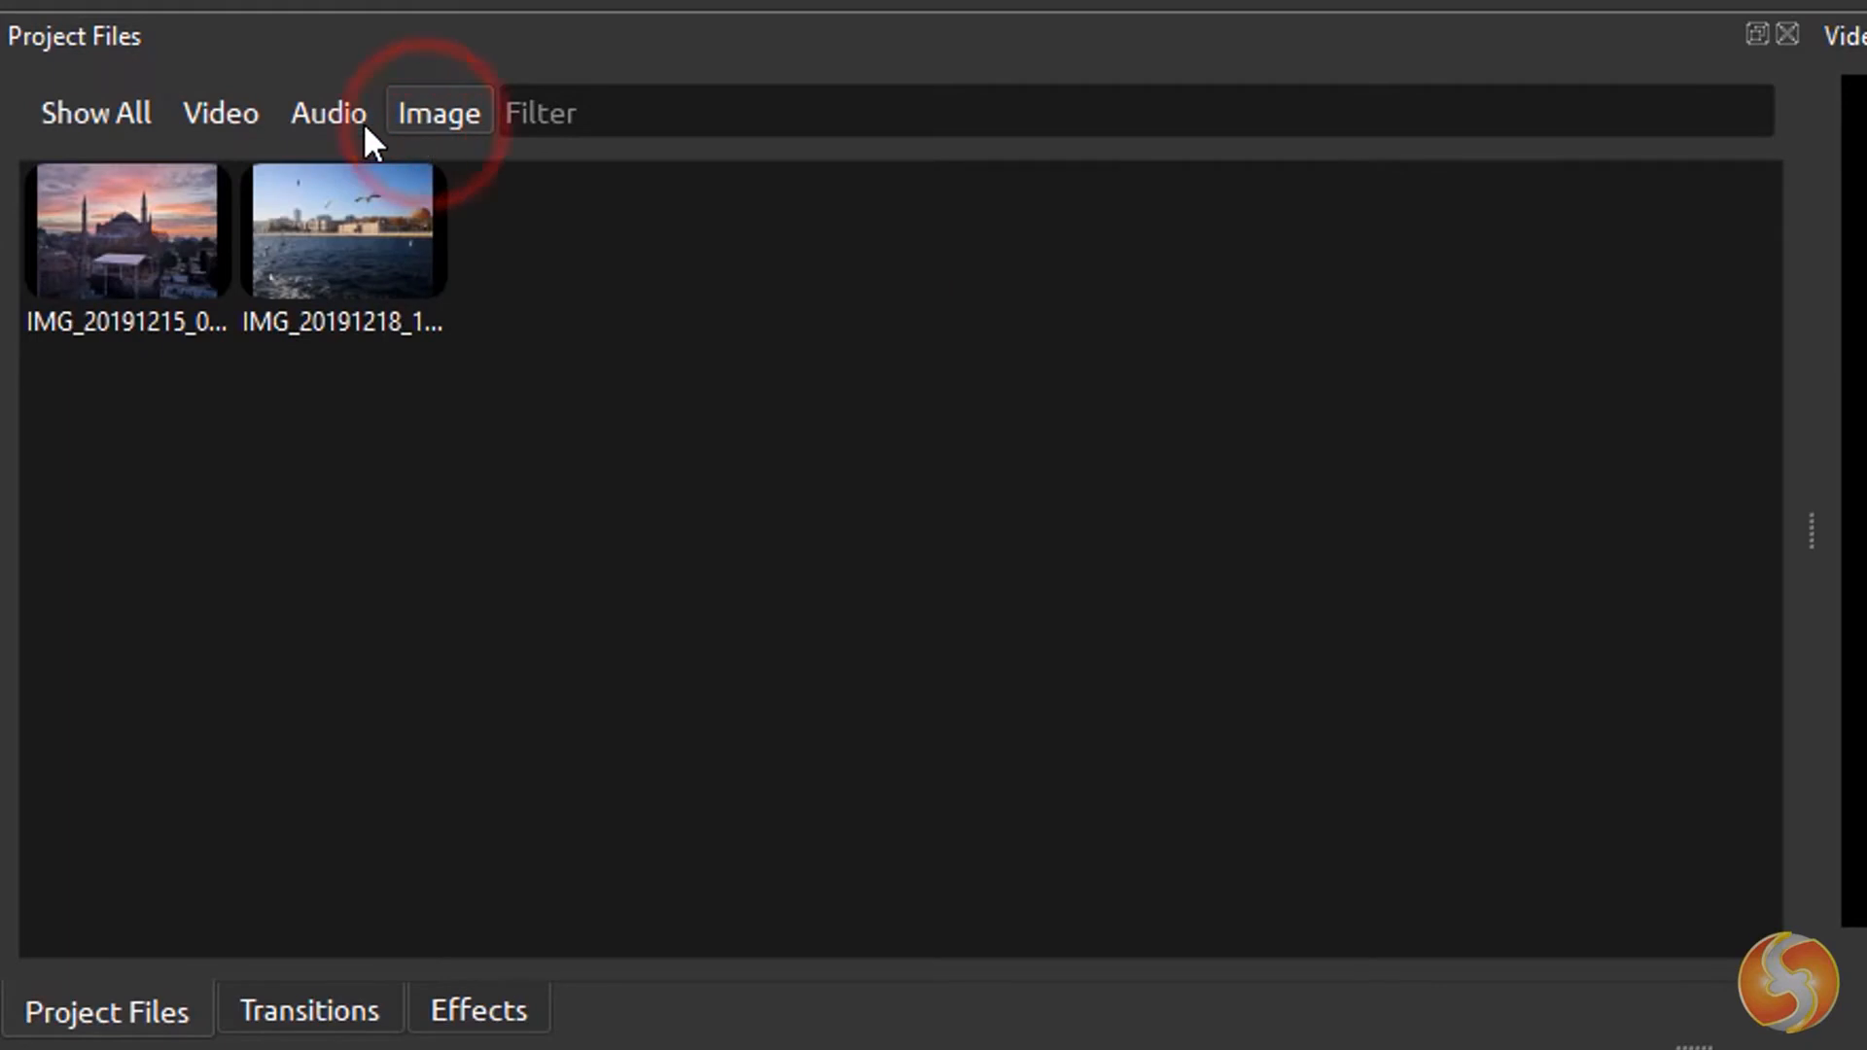
pyautogui.click(95, 112)
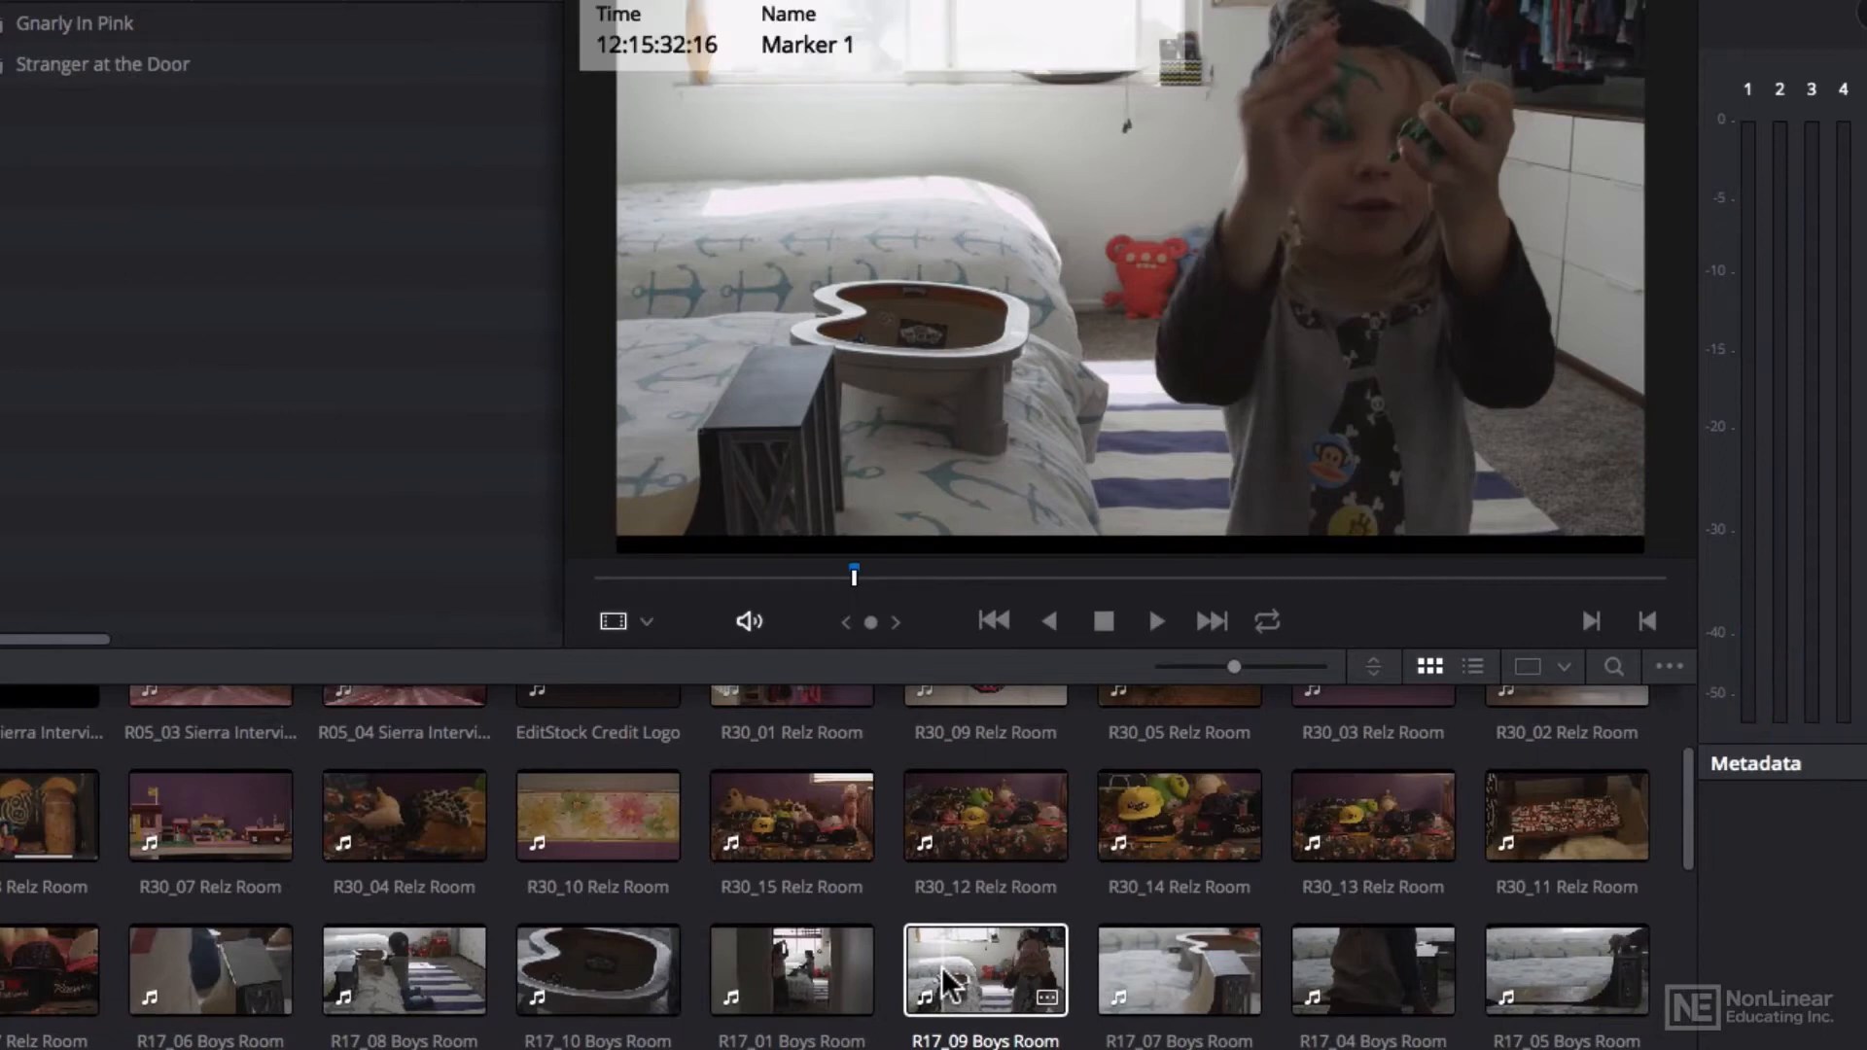
# Place the two R19_28 Woodward Outdoor skatepark clips on Timeline 1 and enter the Color page.
pyautogui.click(132, 940)
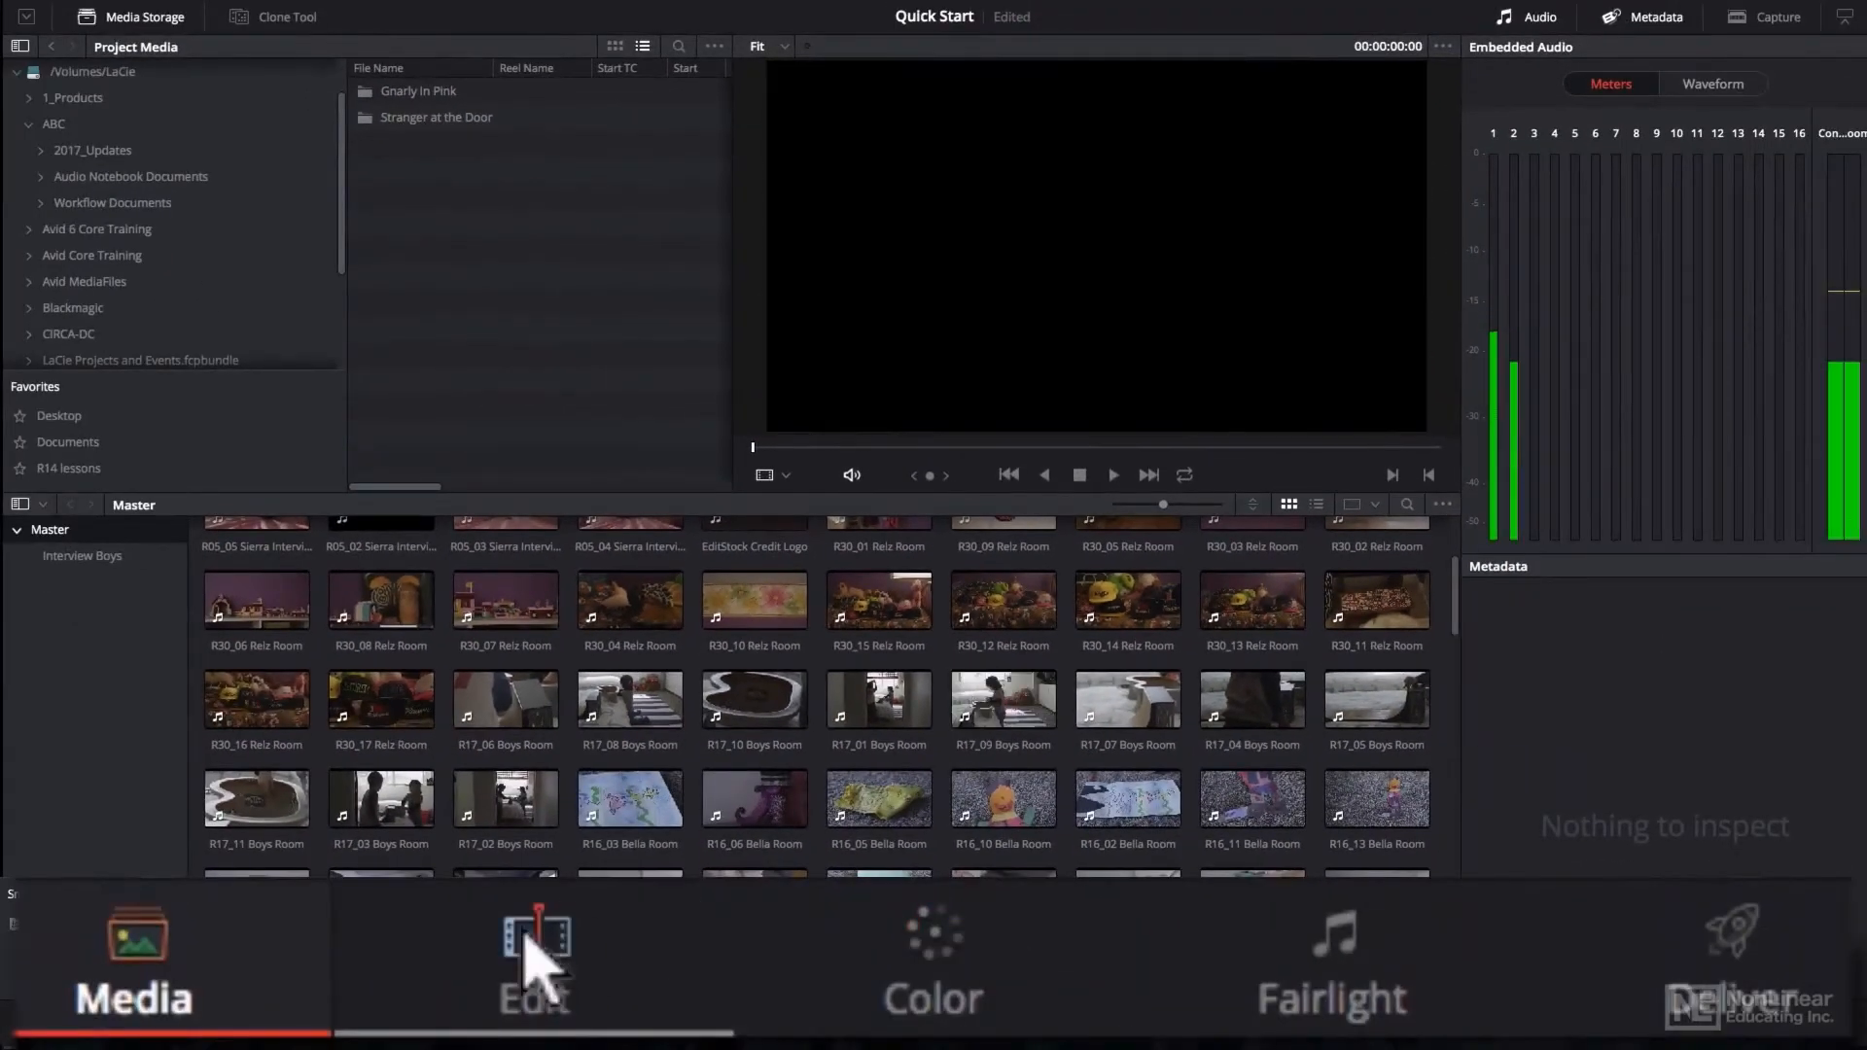
pyautogui.click(534, 964)
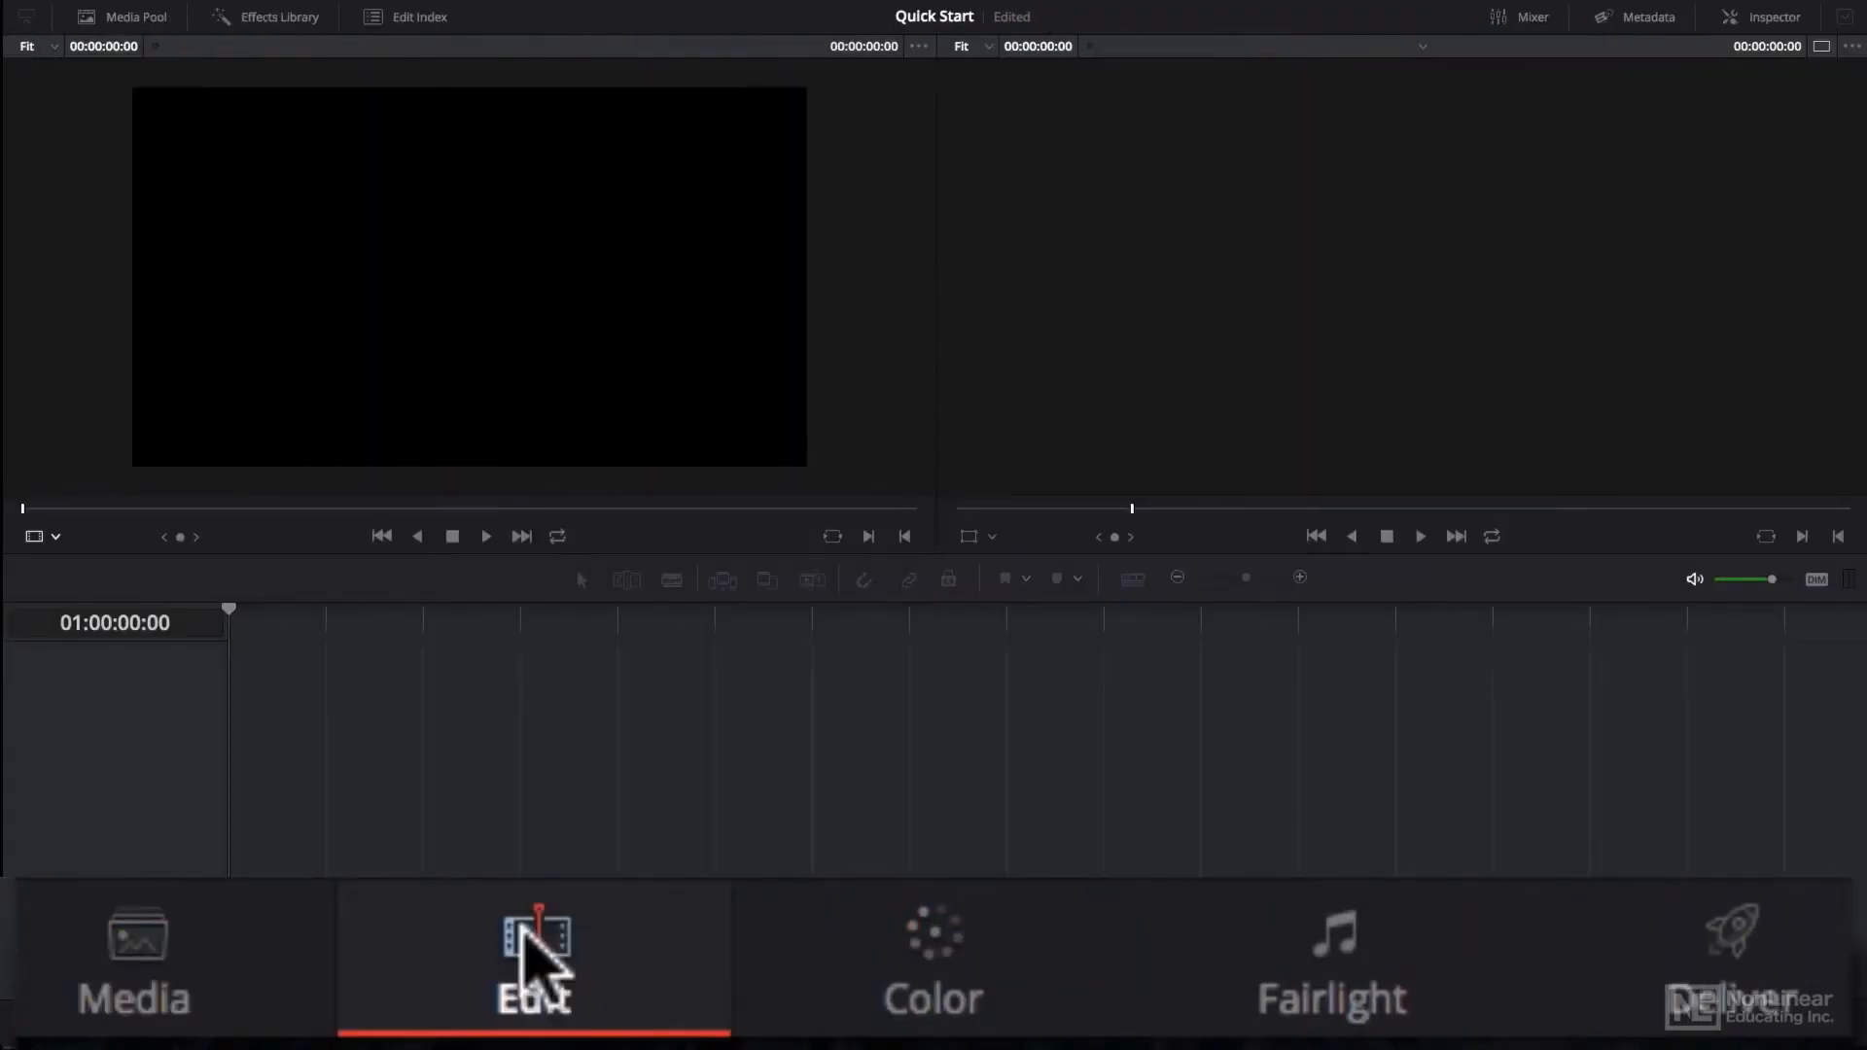
pyautogui.click(121, 17)
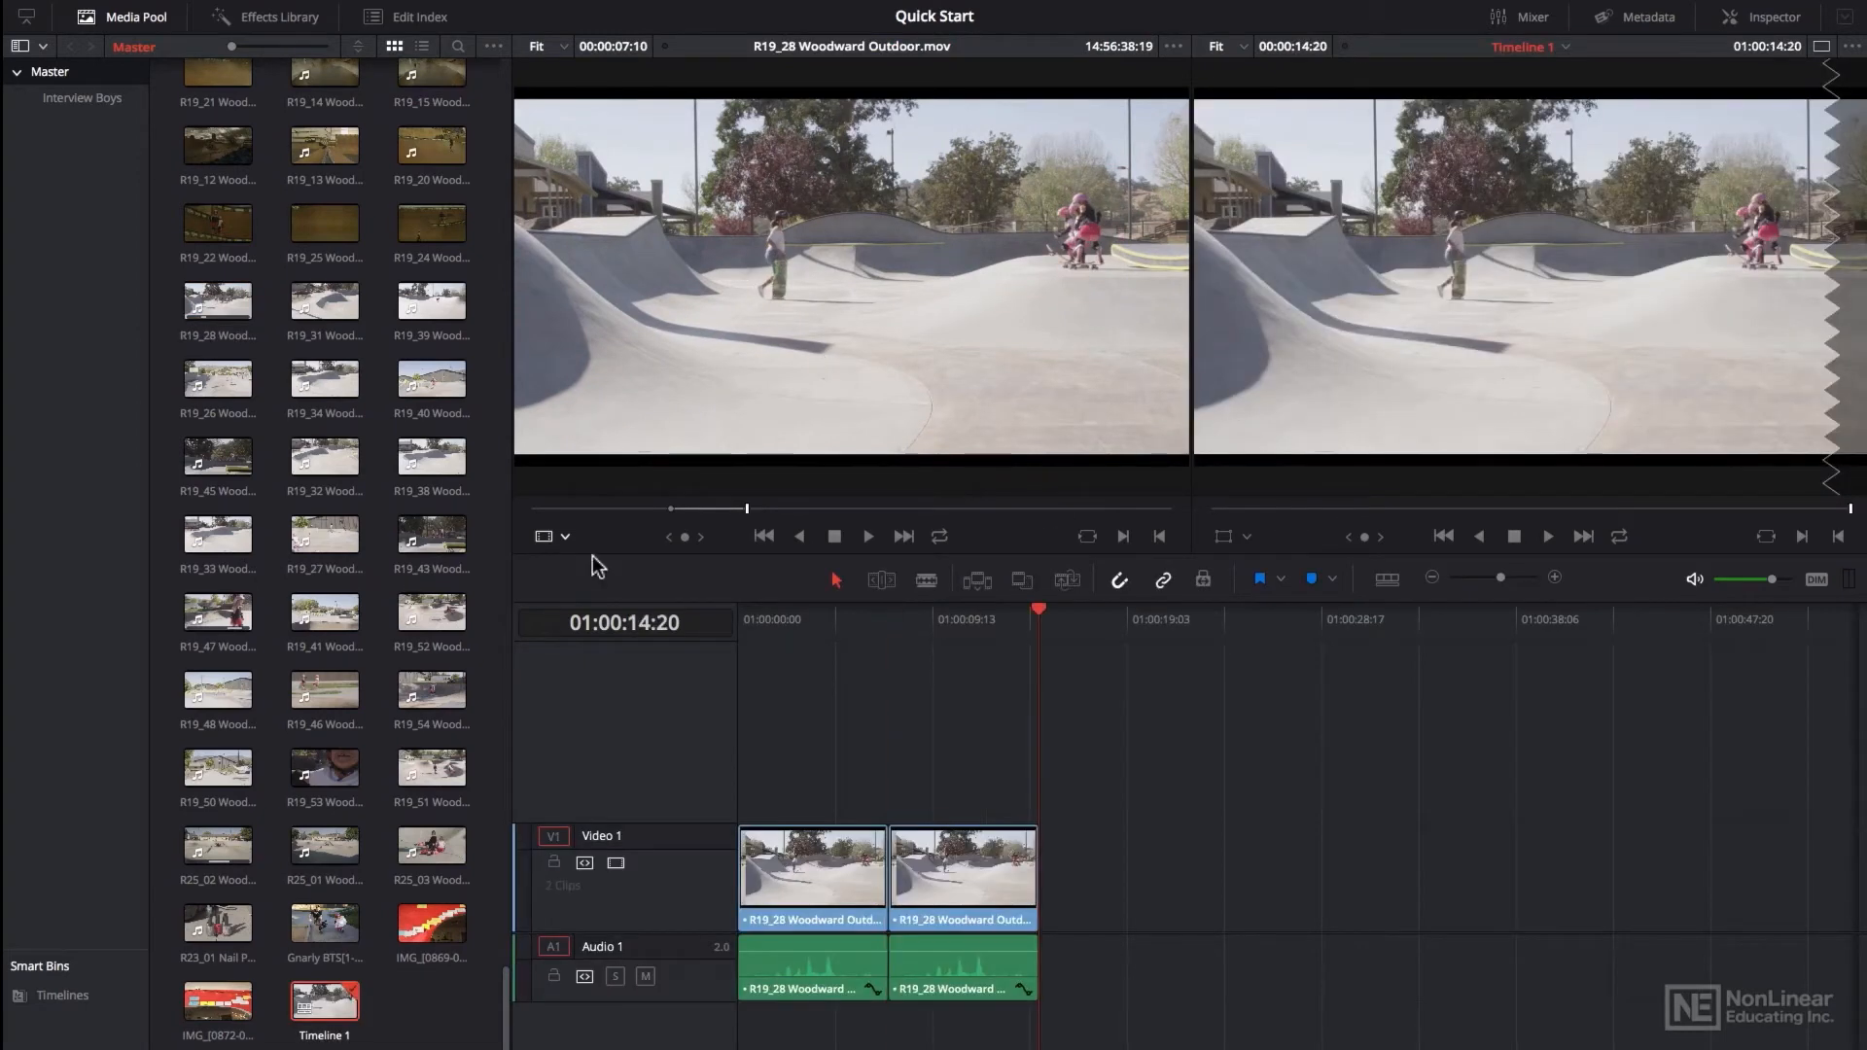
pyautogui.click(933, 976)
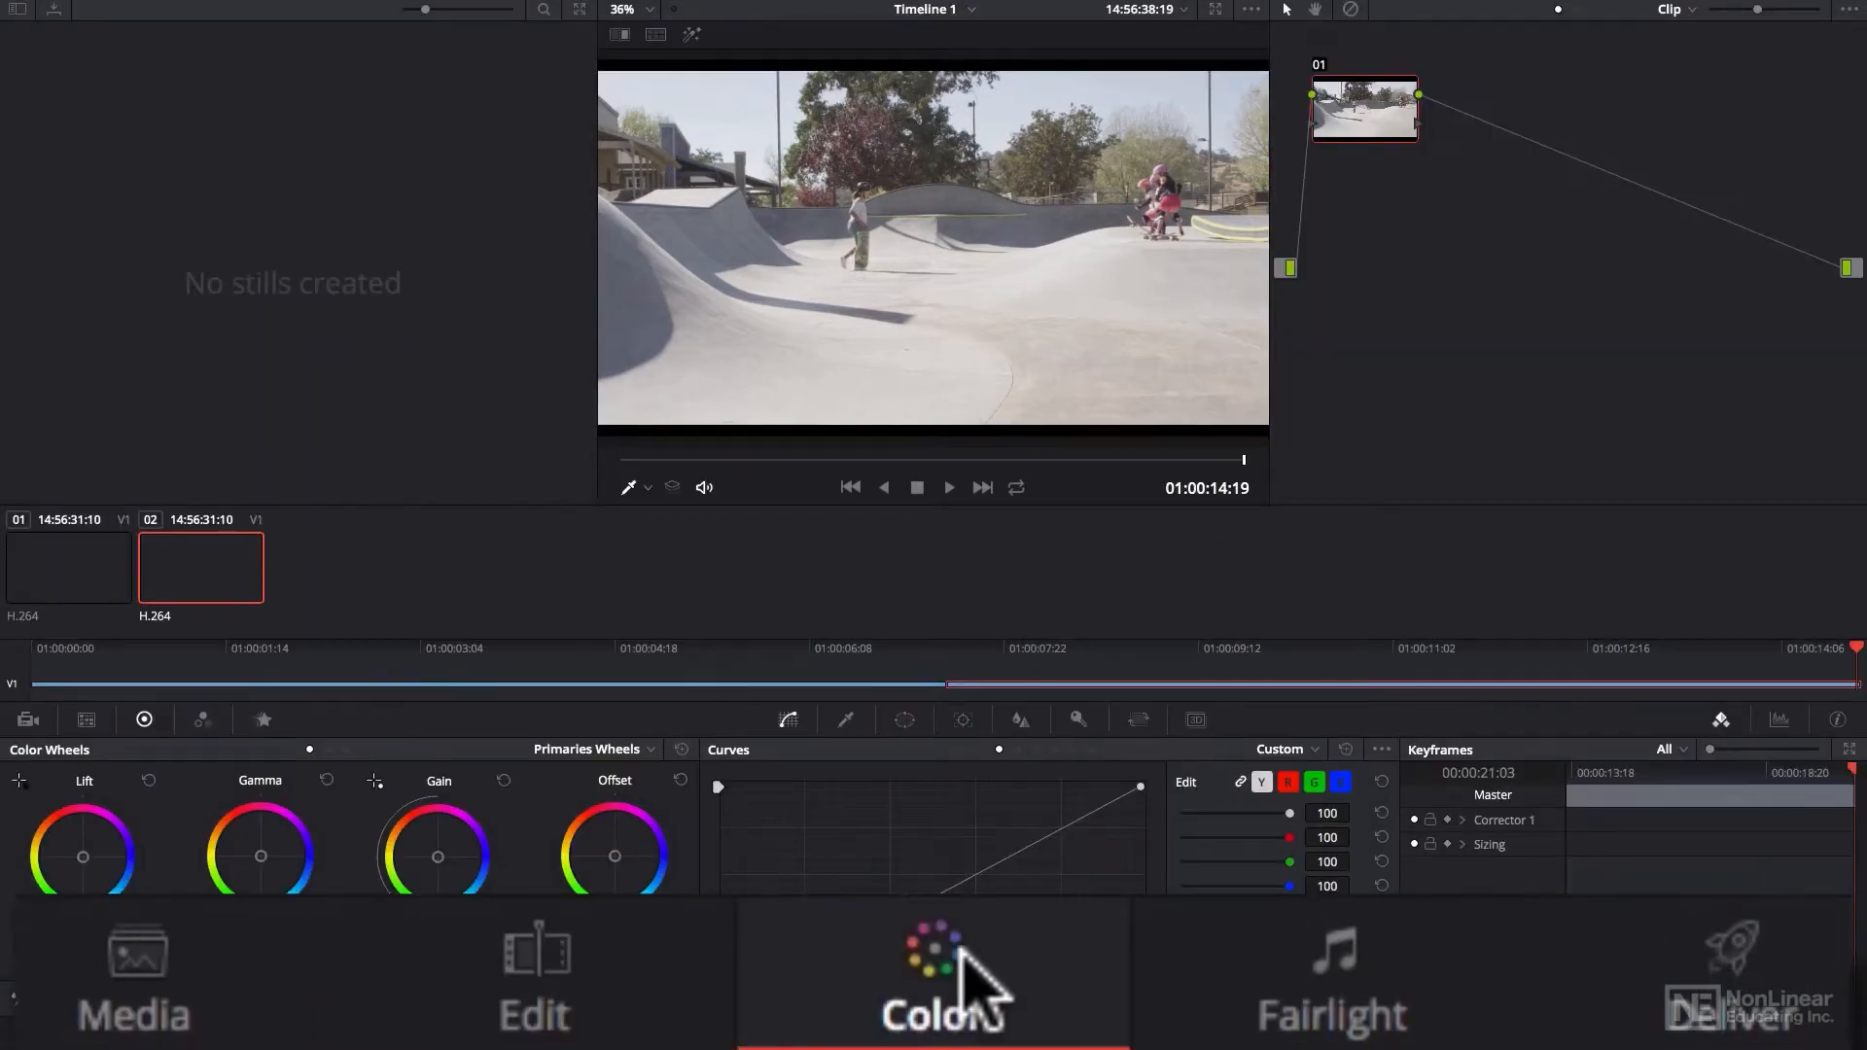